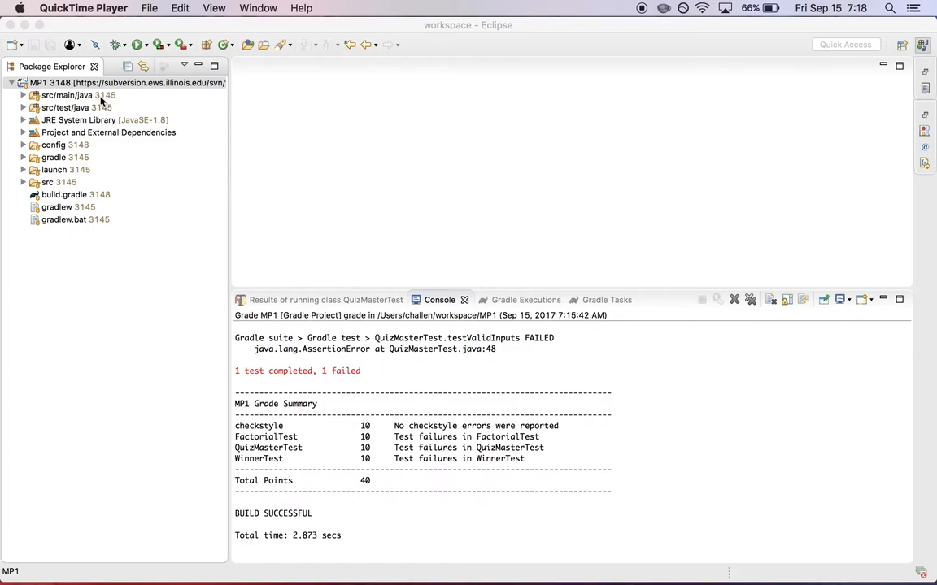
# With MP1 selected, show the Grade MP1 Gradle configuration in Run Configurations
pyautogui.click(98, 82)
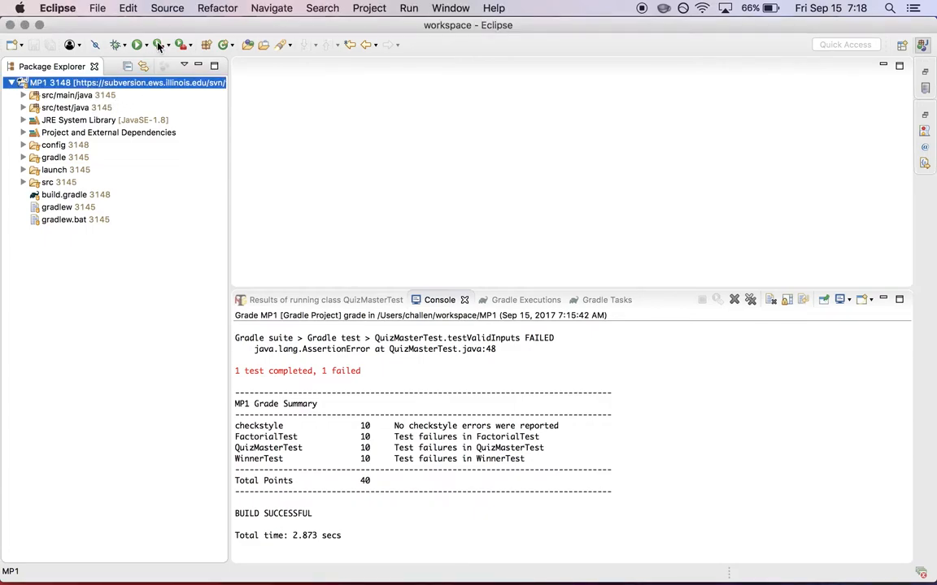
pyautogui.click(161, 45)
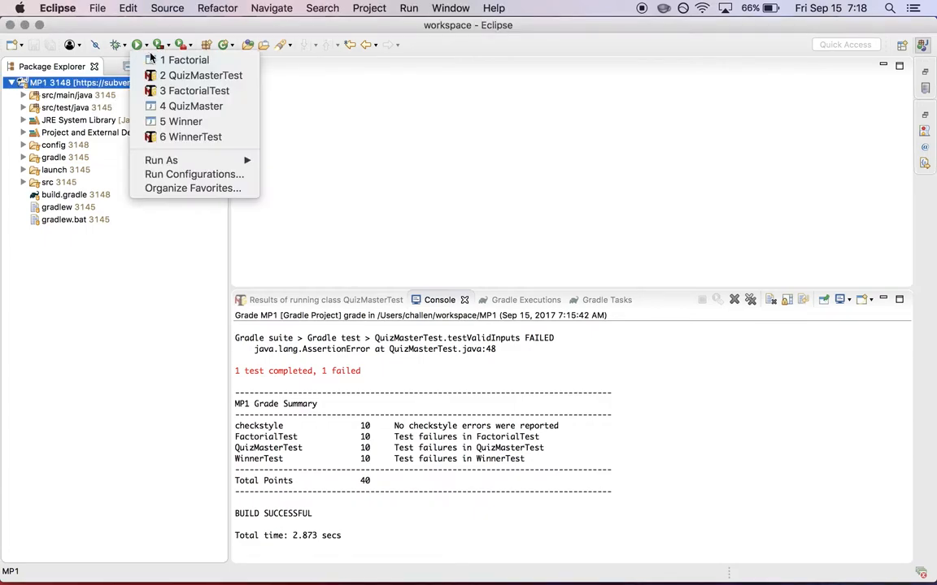
pyautogui.click(183, 175)
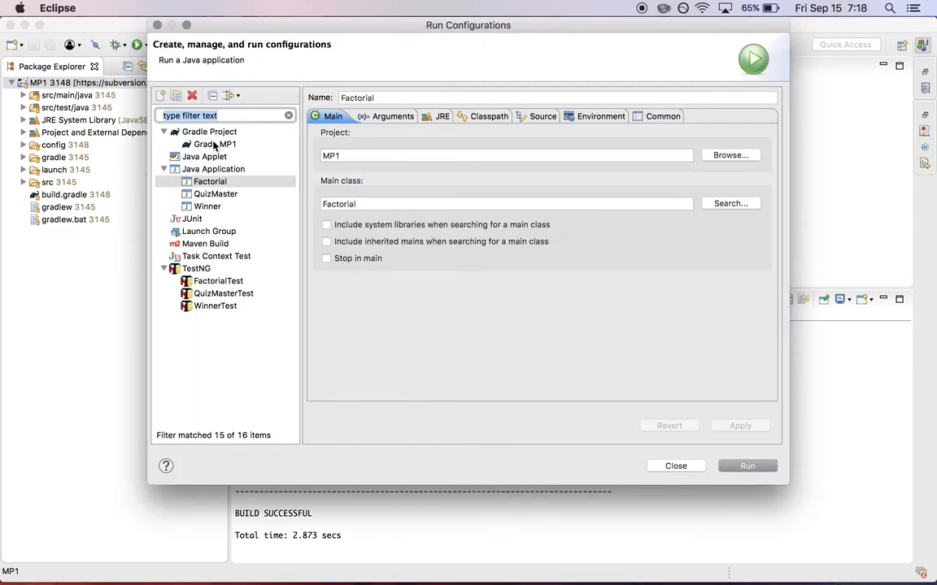
pyautogui.click(216, 144)
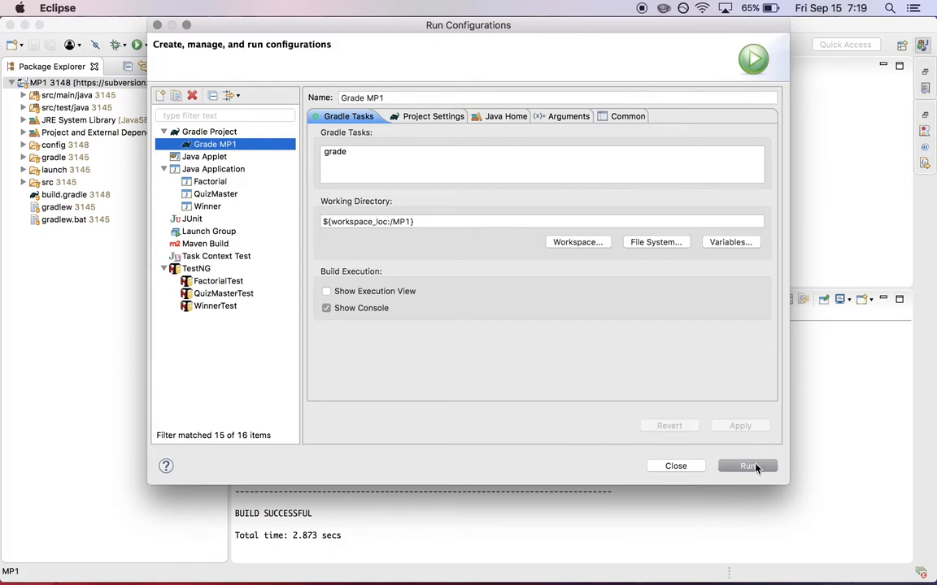
# Run Grade MP1 and review the 40-point grade summary in the console
pyautogui.click(745, 466)
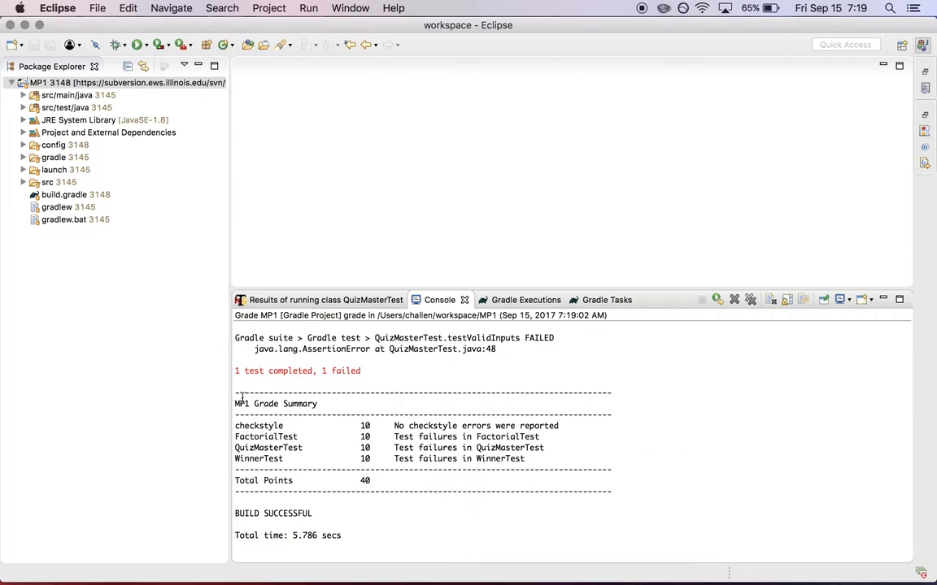
pyautogui.moveTo(235, 392); pyautogui.dragTo(616, 490)
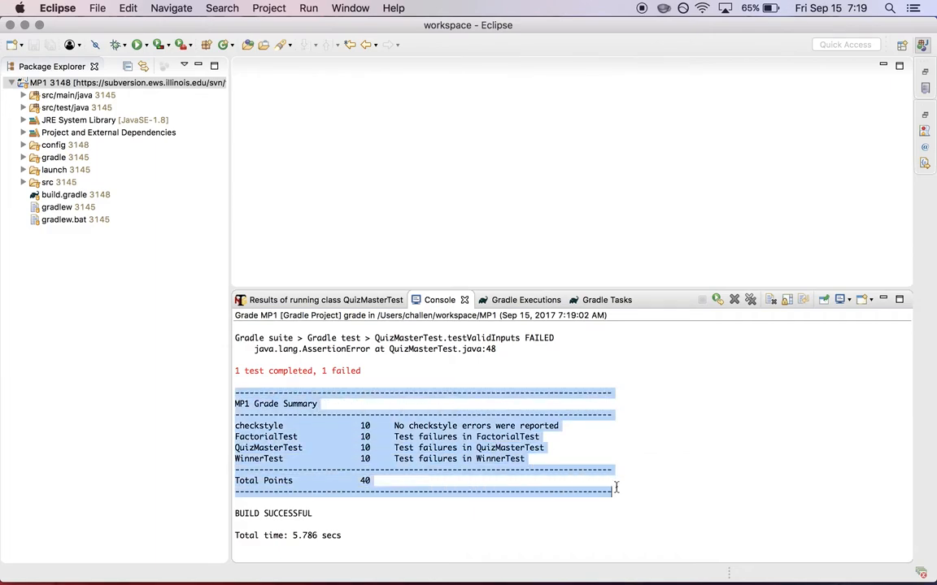
pyautogui.click(614, 490)
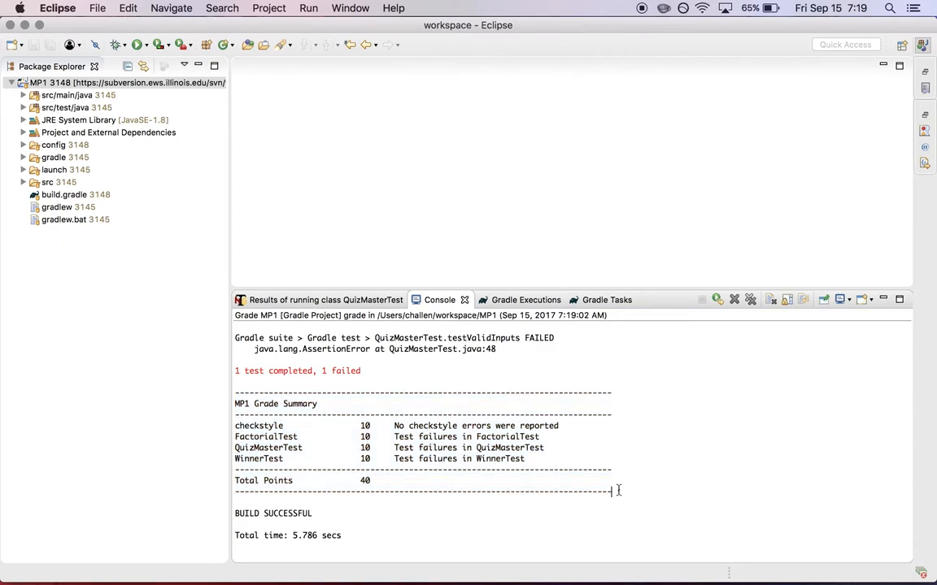
pyautogui.moveTo(610, 490)
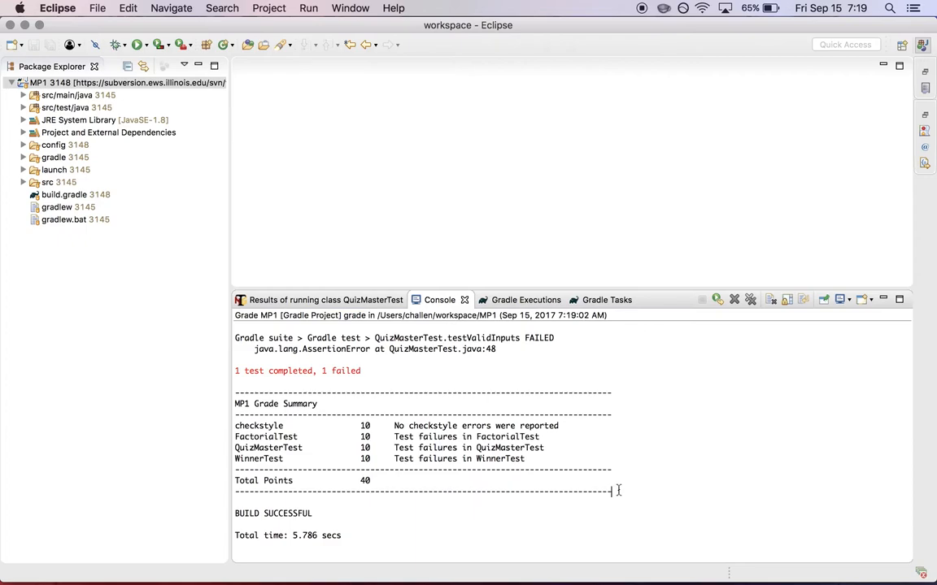
pyautogui.moveTo(595, 402)
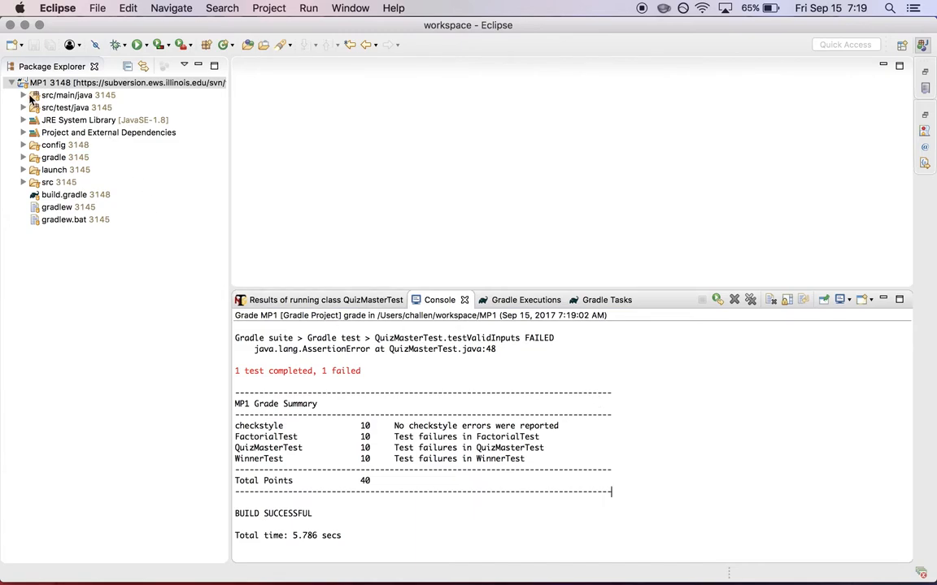
# Open Factorial.java from src/main/java and insert 'aoeunth' before the class name
pyautogui.click(25, 96)
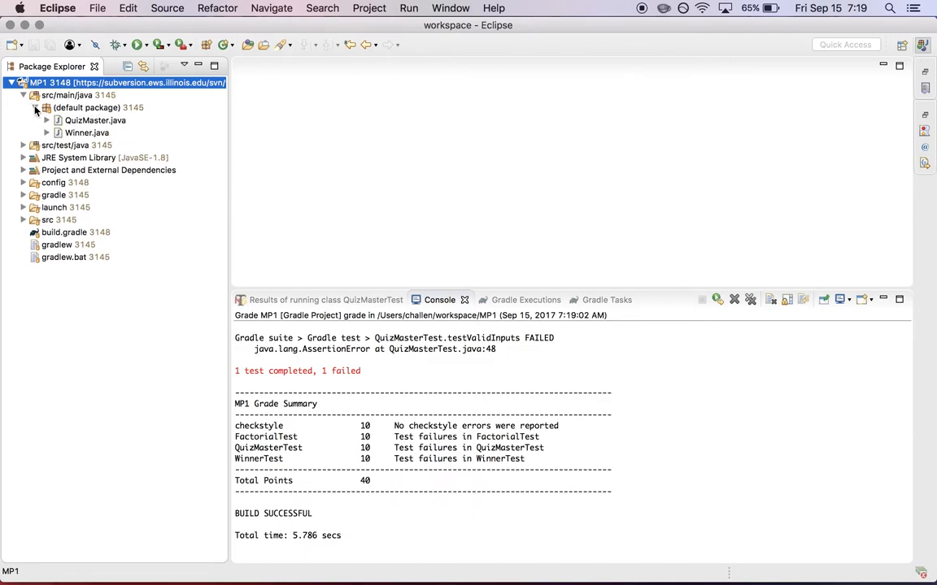
pyautogui.click(95, 119)
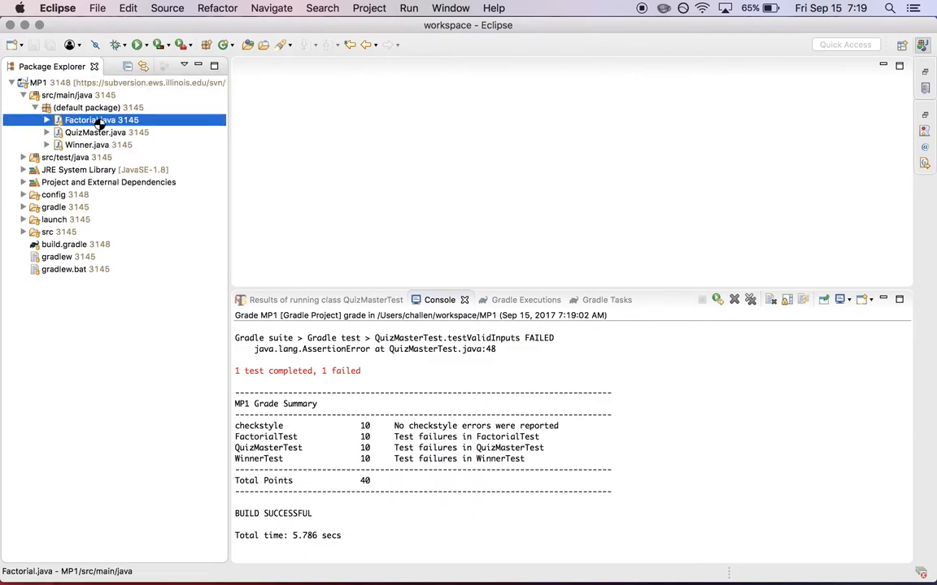
pyautogui.doubleClick(101, 120)
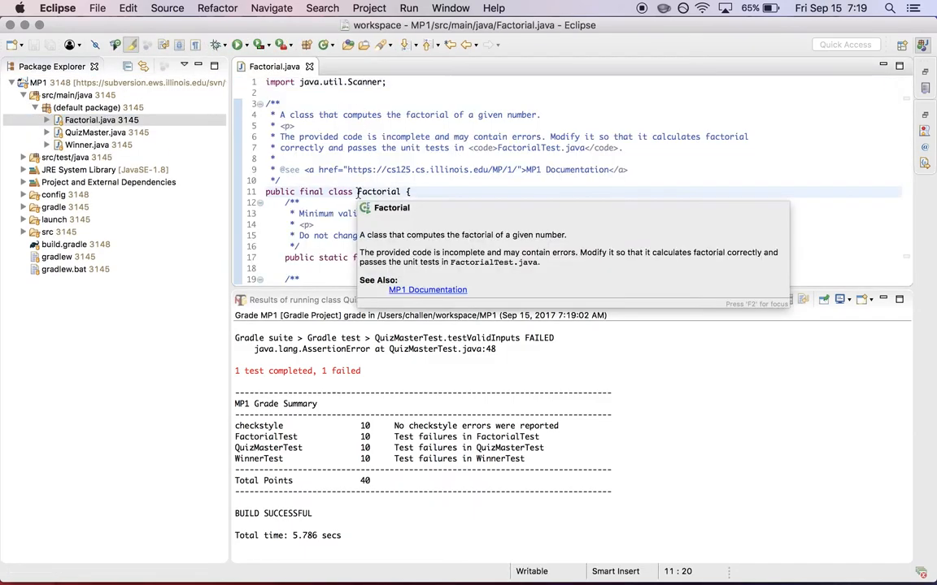
pyautogui.write('aoeunth')
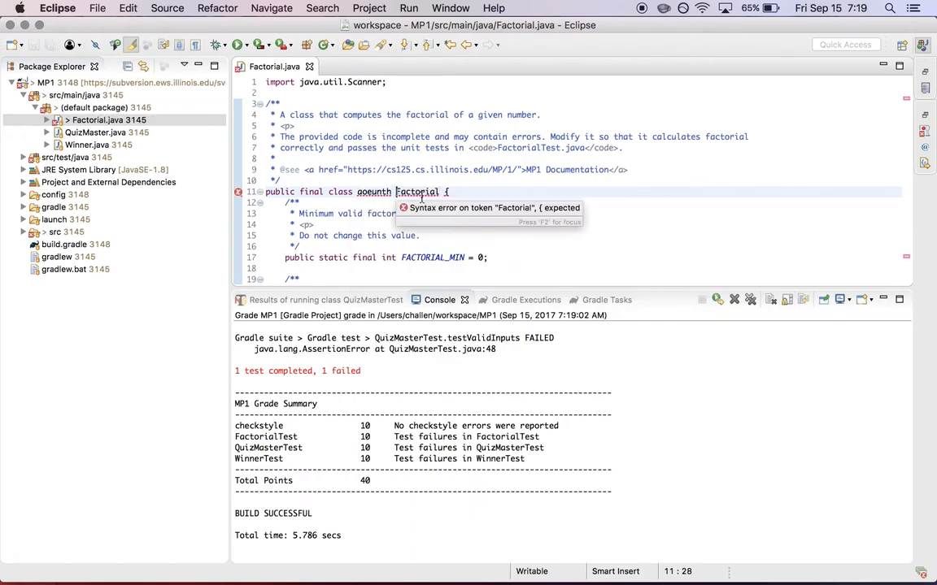
pyautogui.click(260, 45)
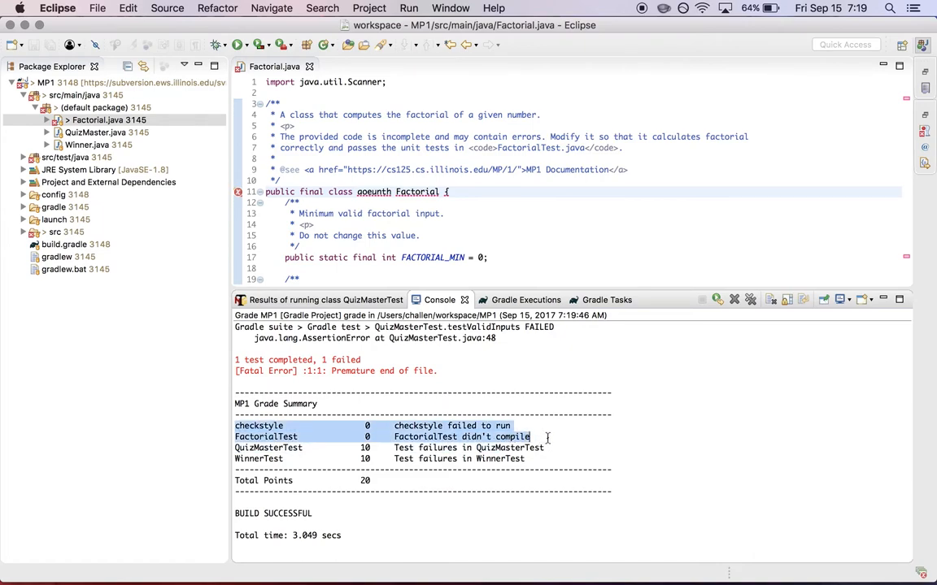
pyautogui.moveTo(387, 380)
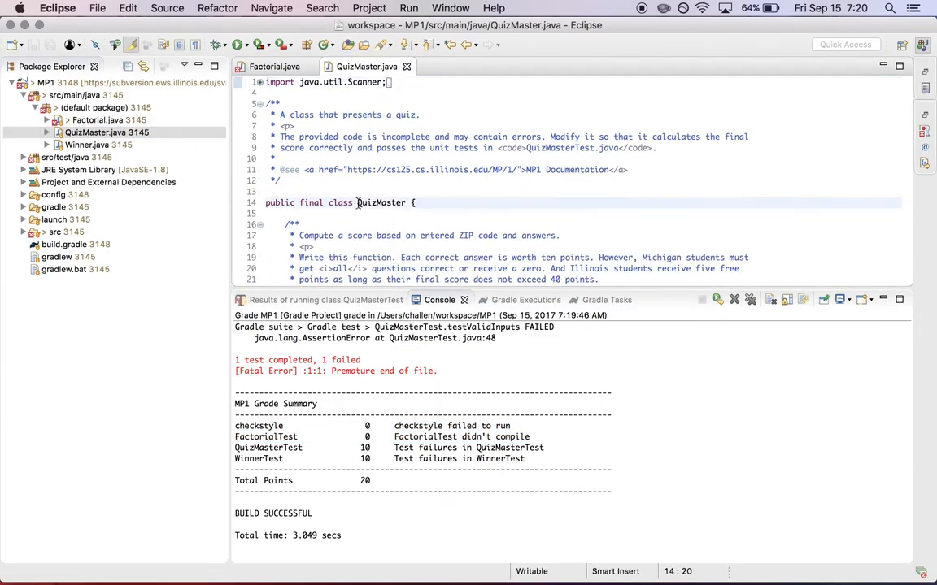
# Insert 'goeus' before QuizMaster's class name and rerun Grade MP1 from the Run dropdown
pyautogui.write('goeus')
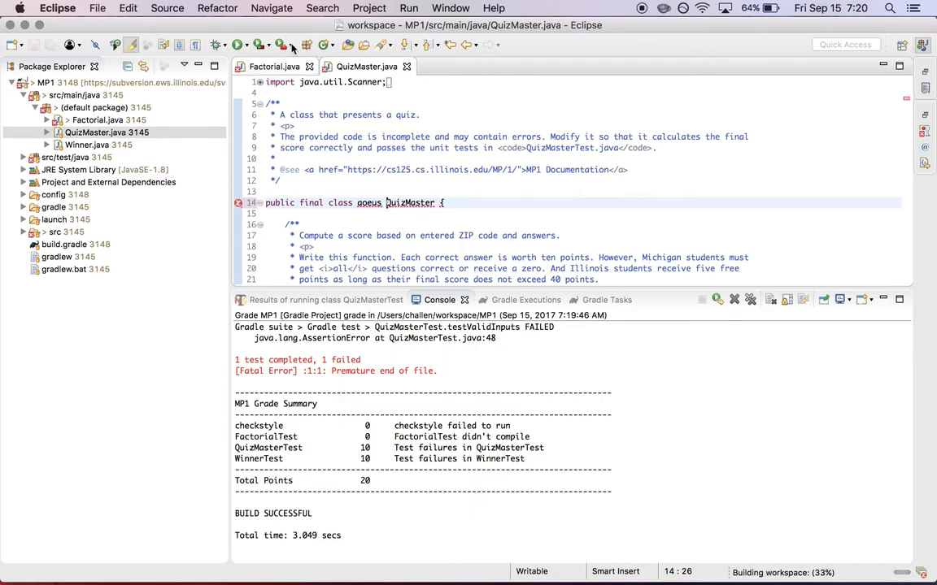
pyautogui.click(248, 44)
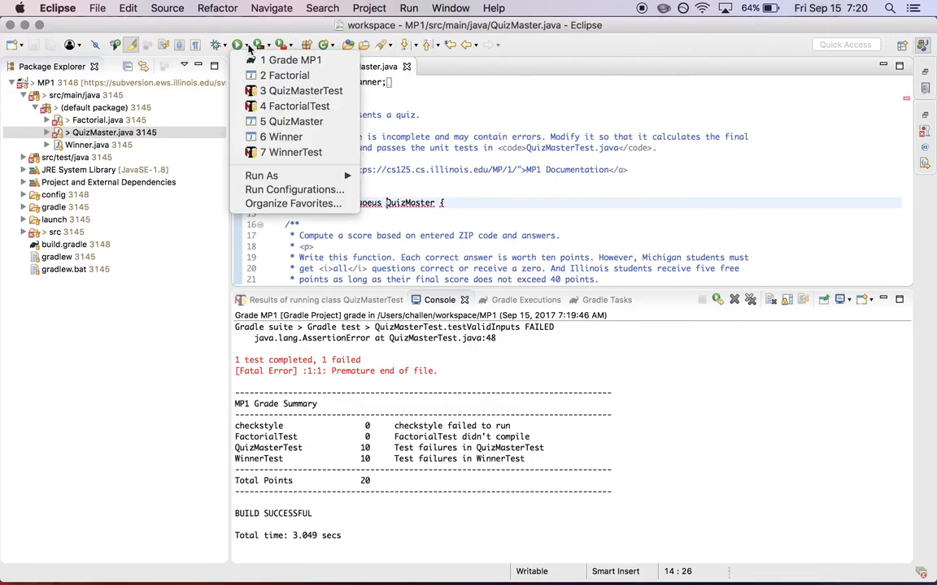
pyautogui.moveTo(292, 59)
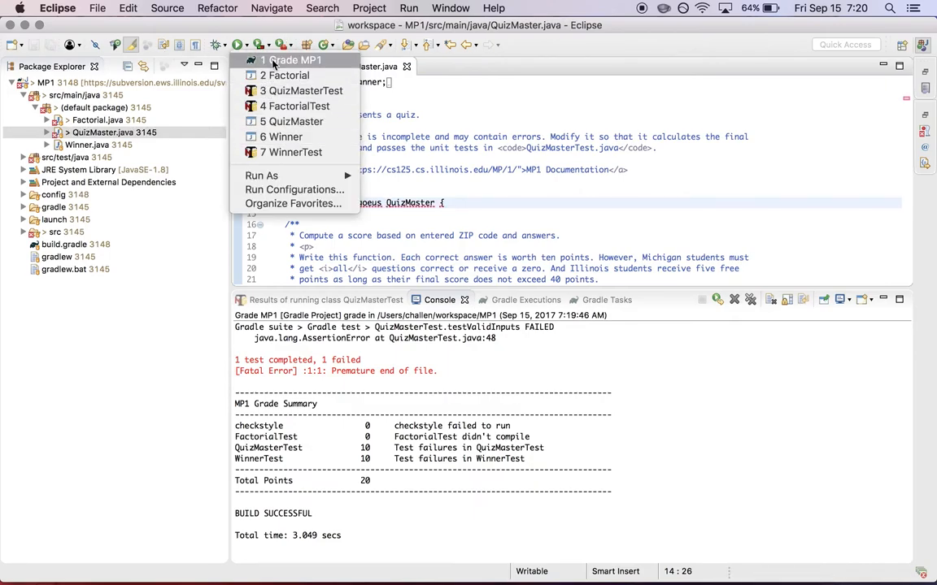
pyautogui.click(292, 59)
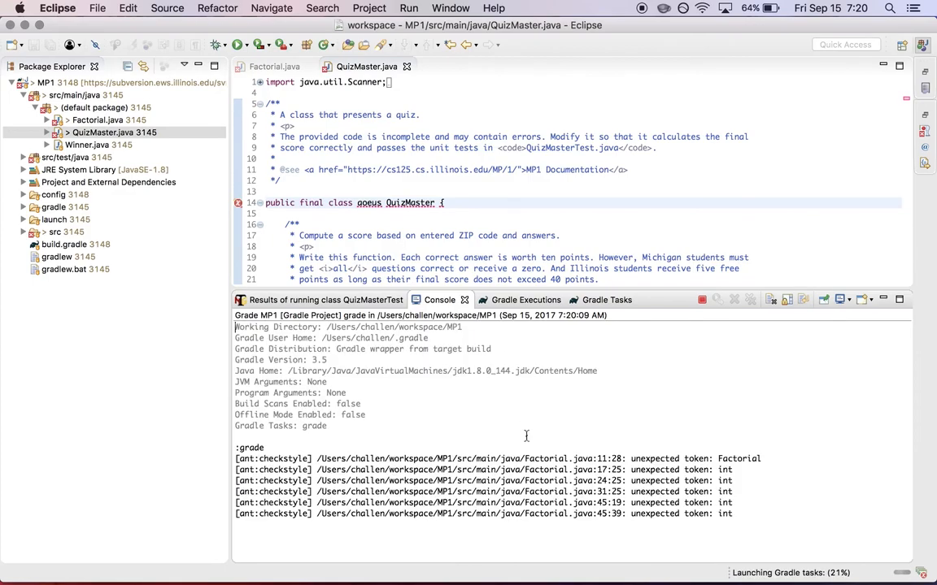